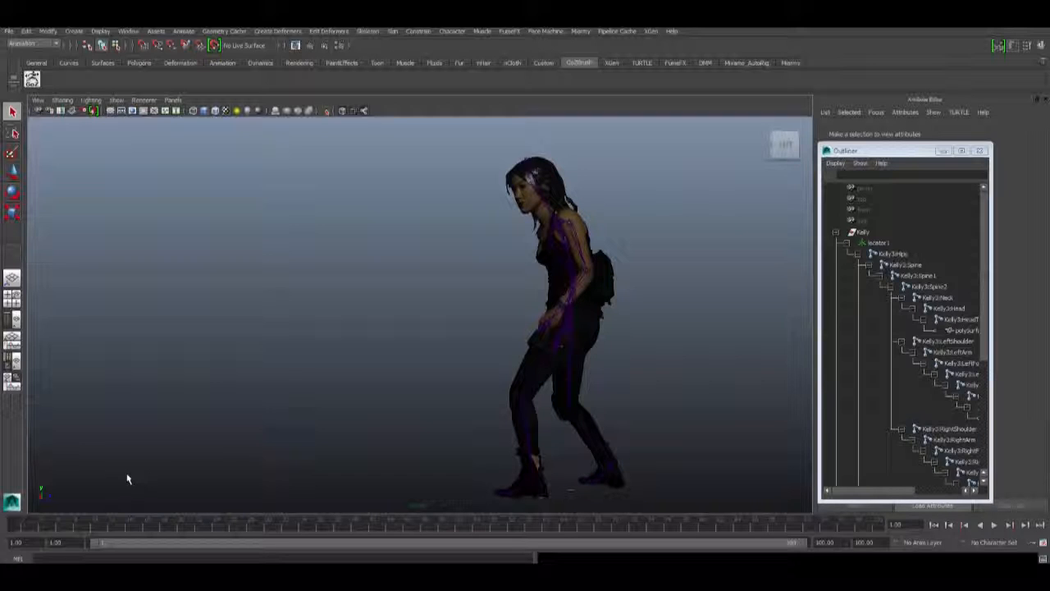
mouse_move(269, 454)
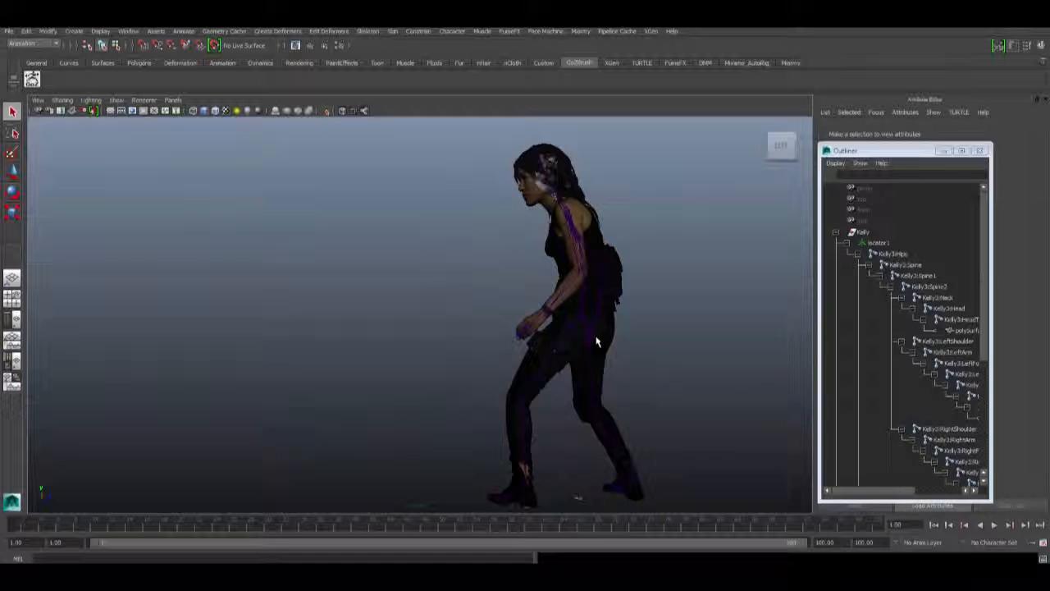
mouse_move(581, 328)
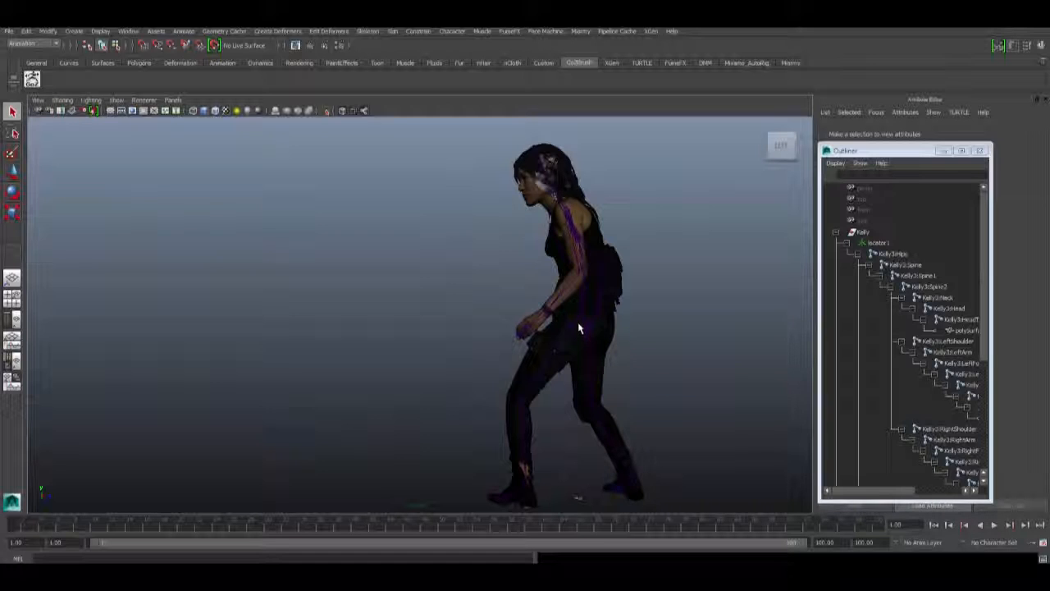
mouse_move(576, 326)
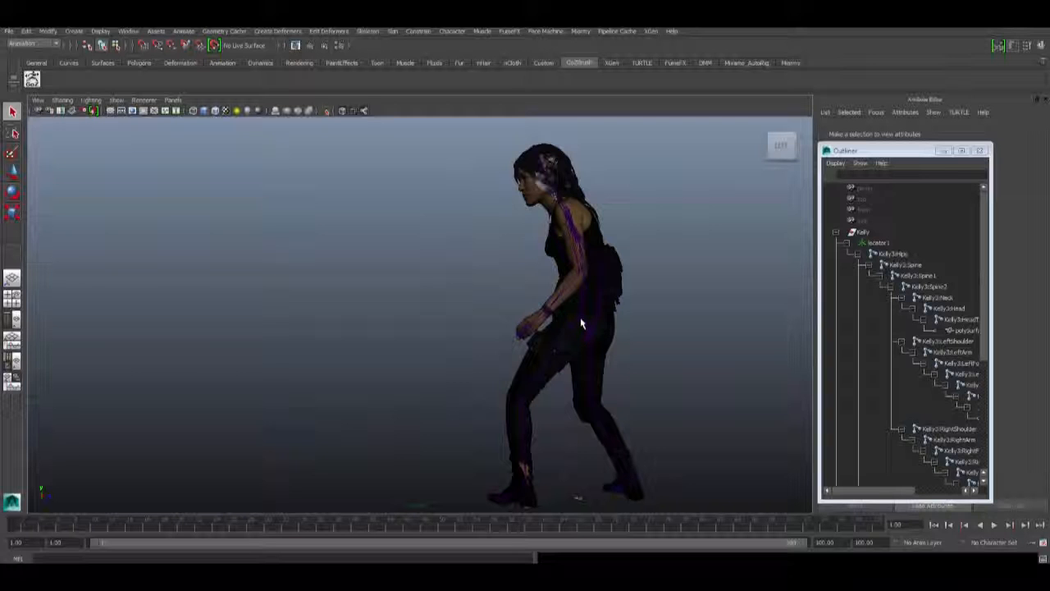
Step: In the Outliner, select Kelly, collapse and re-expand her hierarchy to reach locator1
left_click(880, 253)
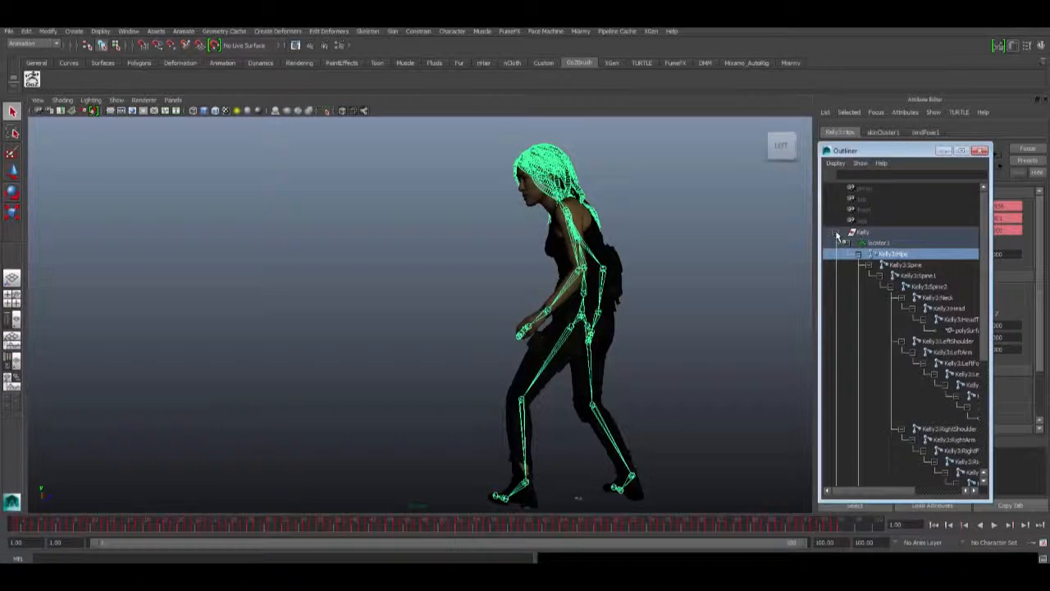
left_click(837, 232)
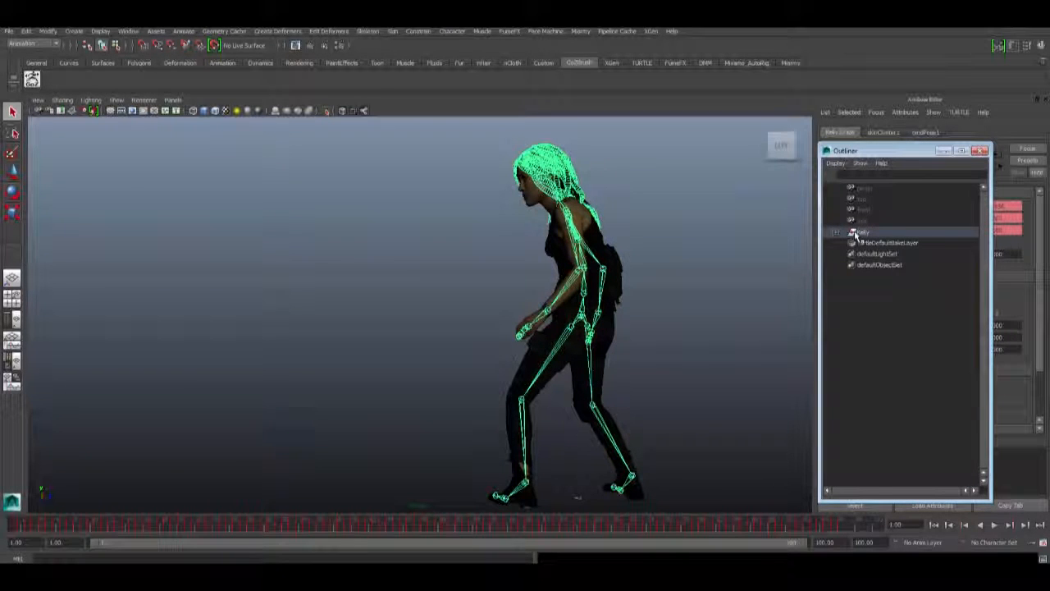
left_click(837, 232)
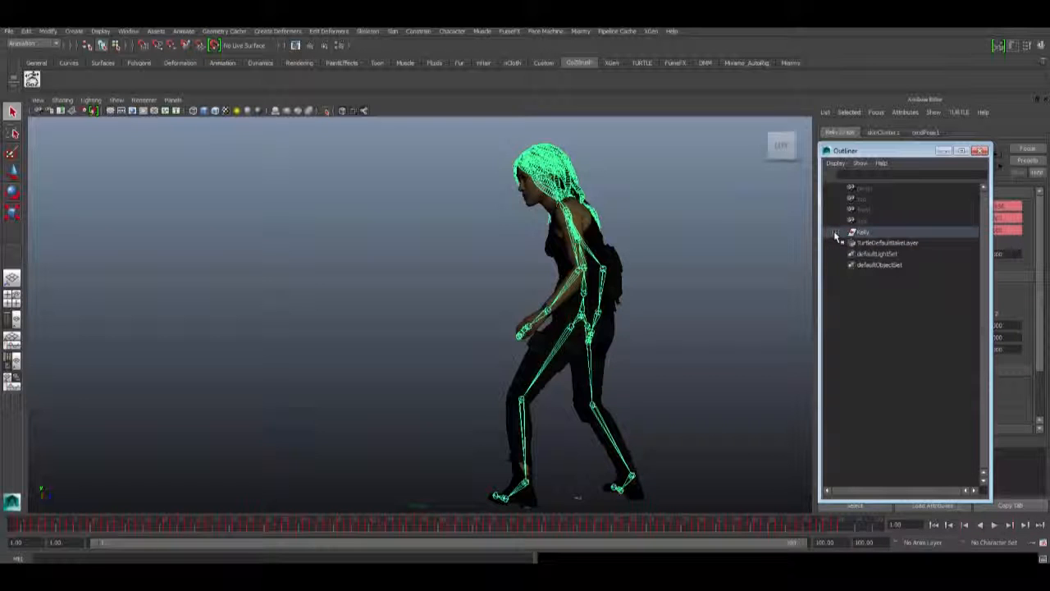
left_click(834, 232)
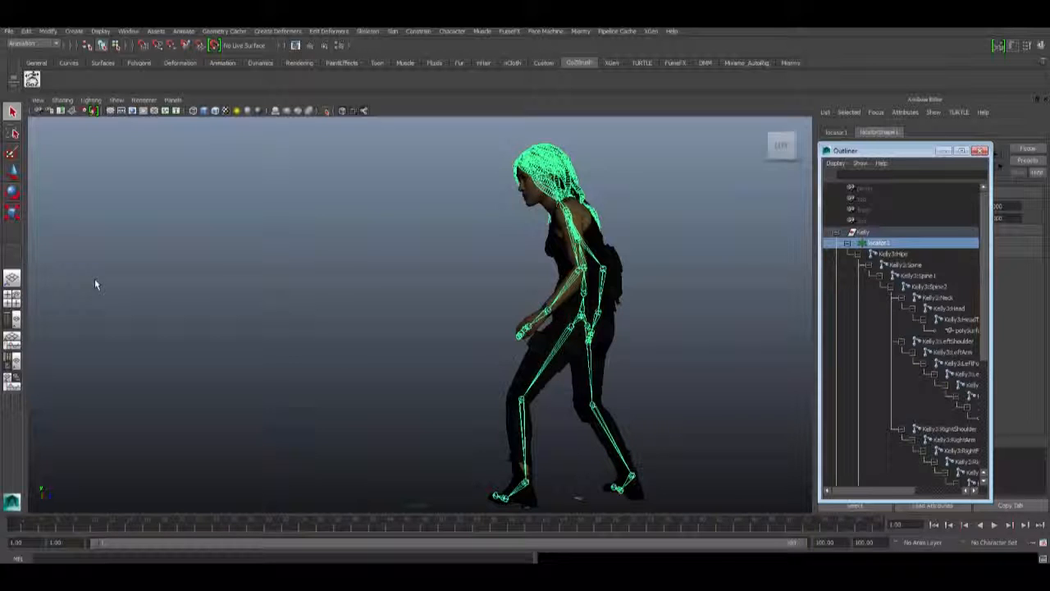
mouse_move(74, 247)
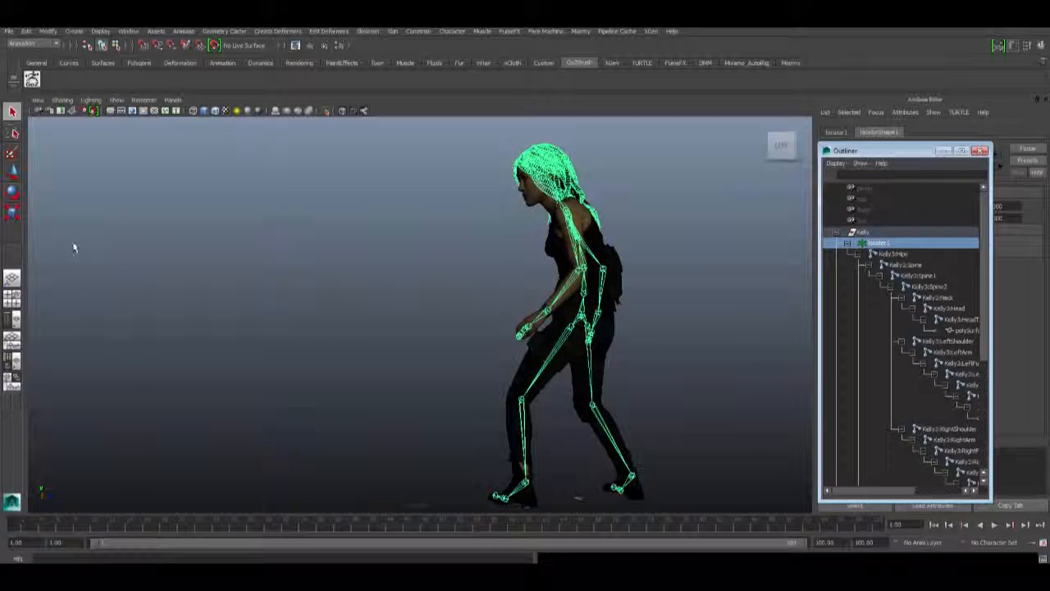
mouse_move(46, 242)
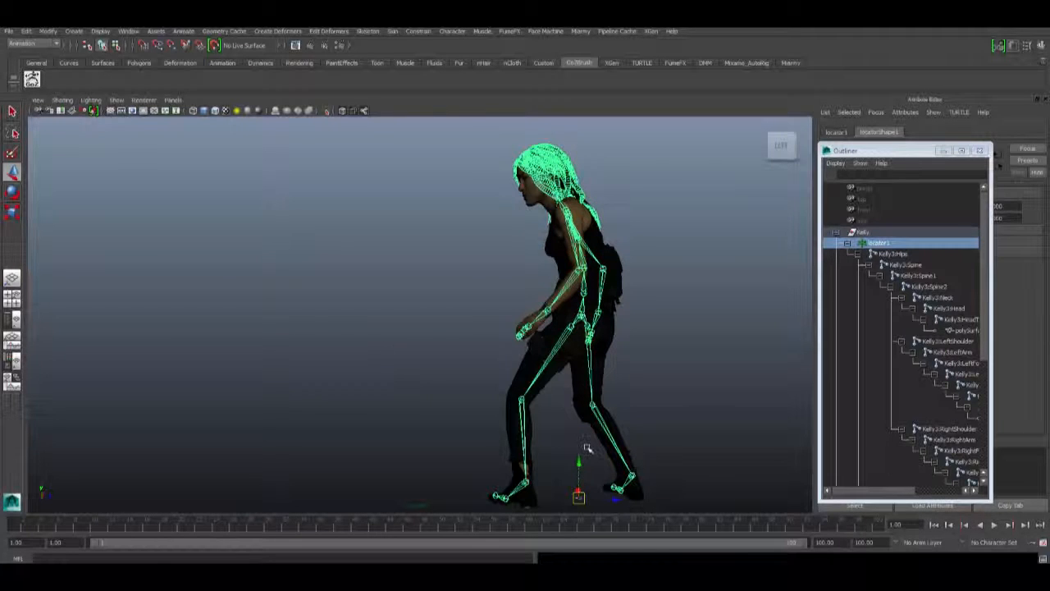
mouse_move(605, 532)
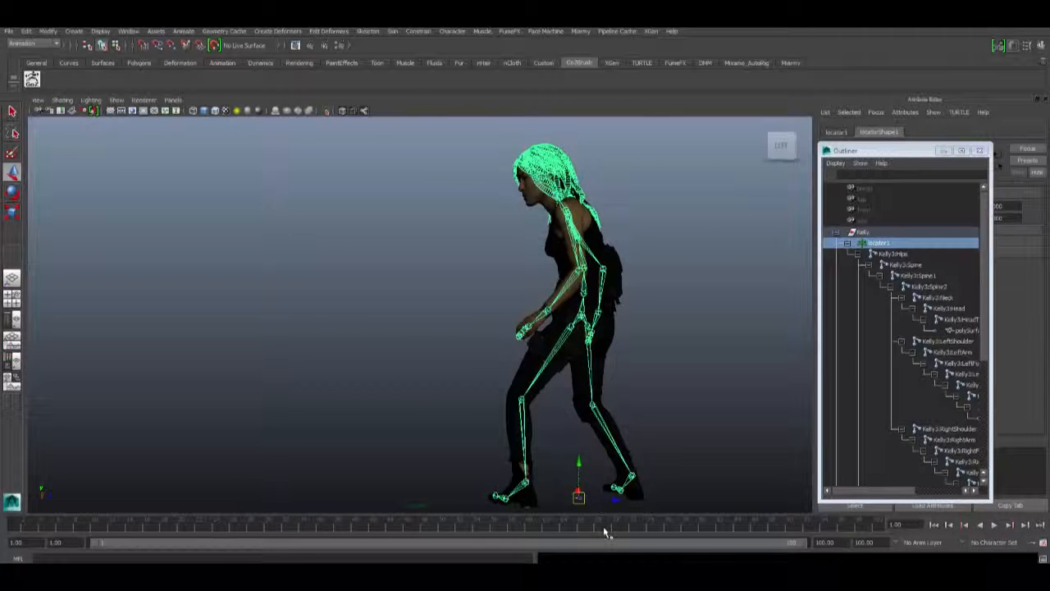
mouse_move(614, 527)
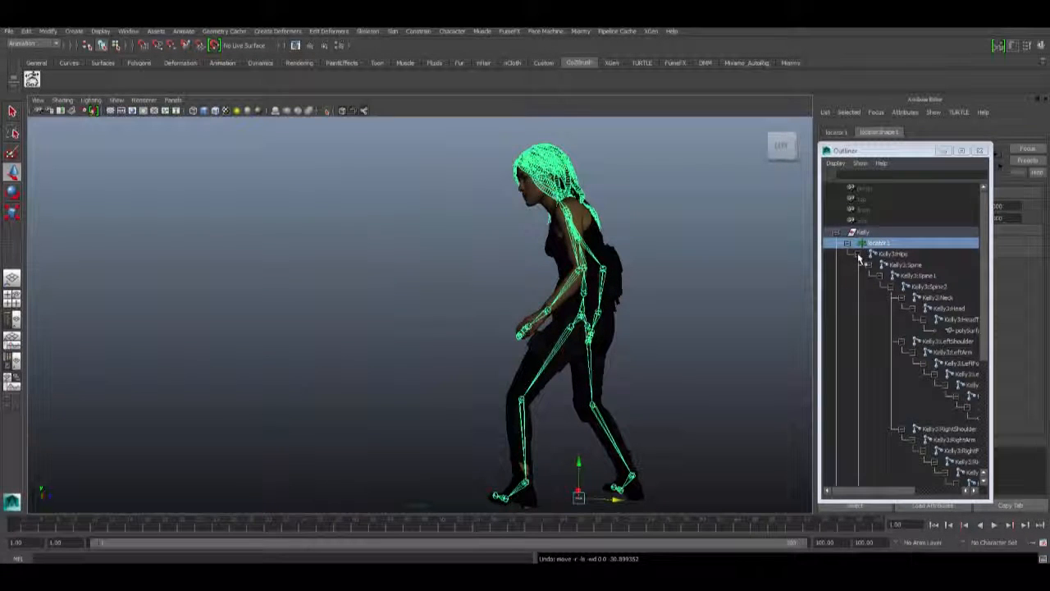
Step: Start a Maya File > Import from Kelly's FBX to import folder
left_click(890, 254)
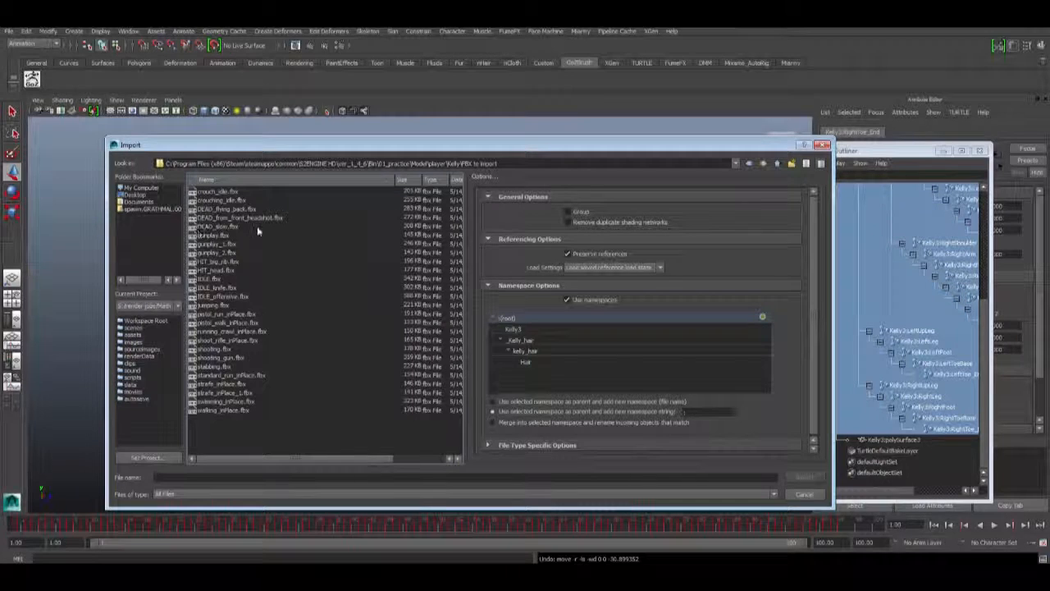
Step: Import the gunplay FBX onto Kelly, posing her in an arms-raised firing stance
left_click(215, 236)
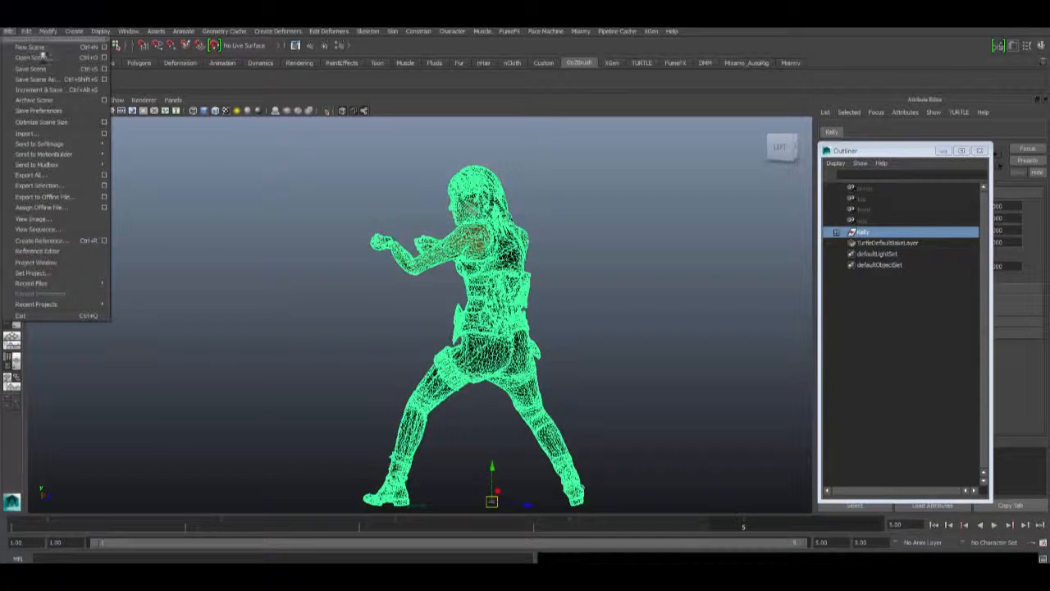
Step: Export Kelly's selection over GUN_play_shotgun.fbx, confirming replacement of the existing file
left_click(37, 186)
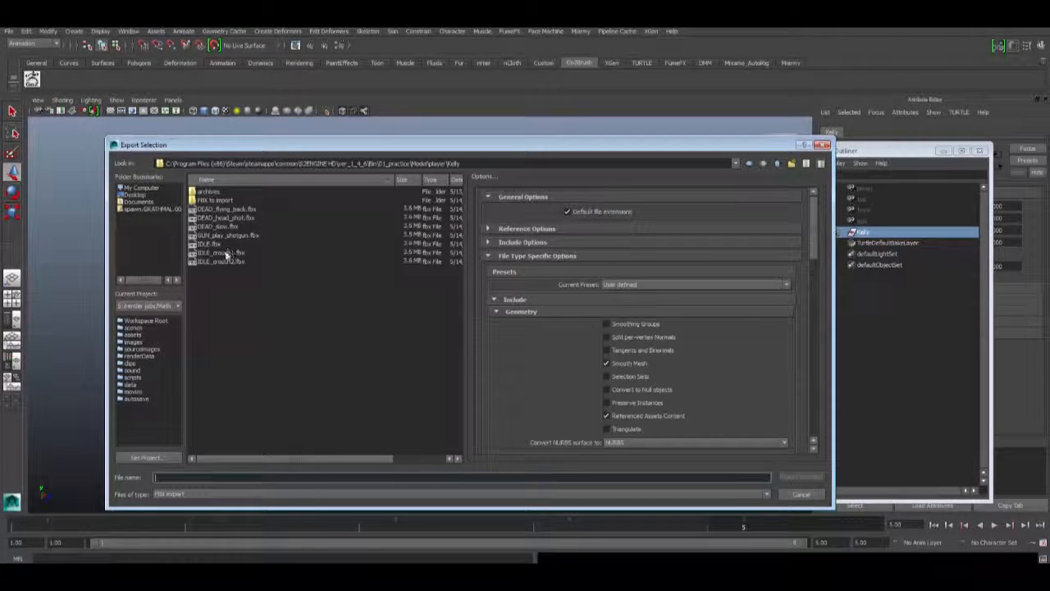
left_click(226, 235)
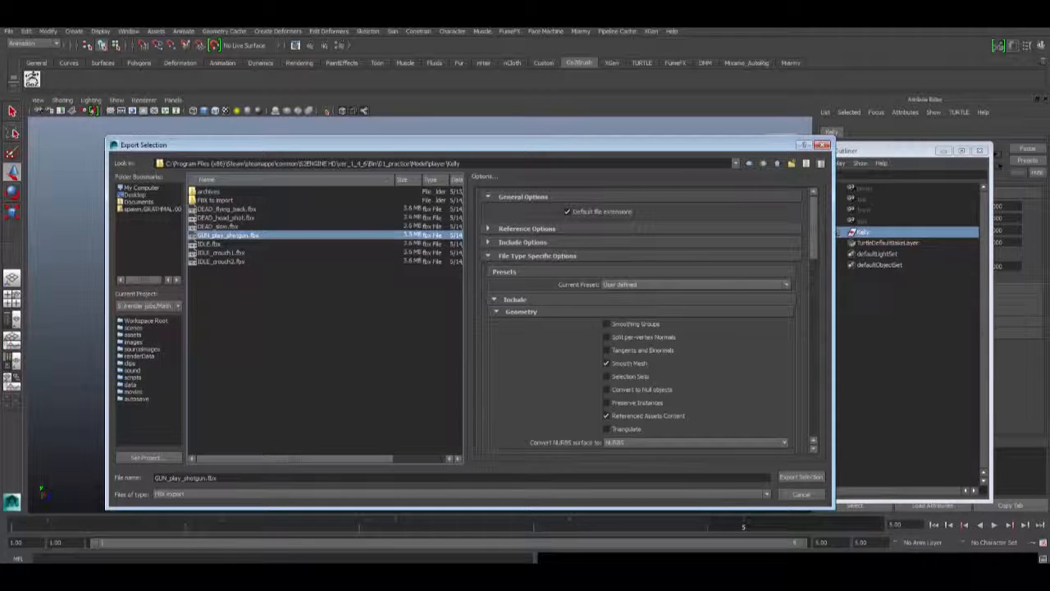
left_click(801, 477)
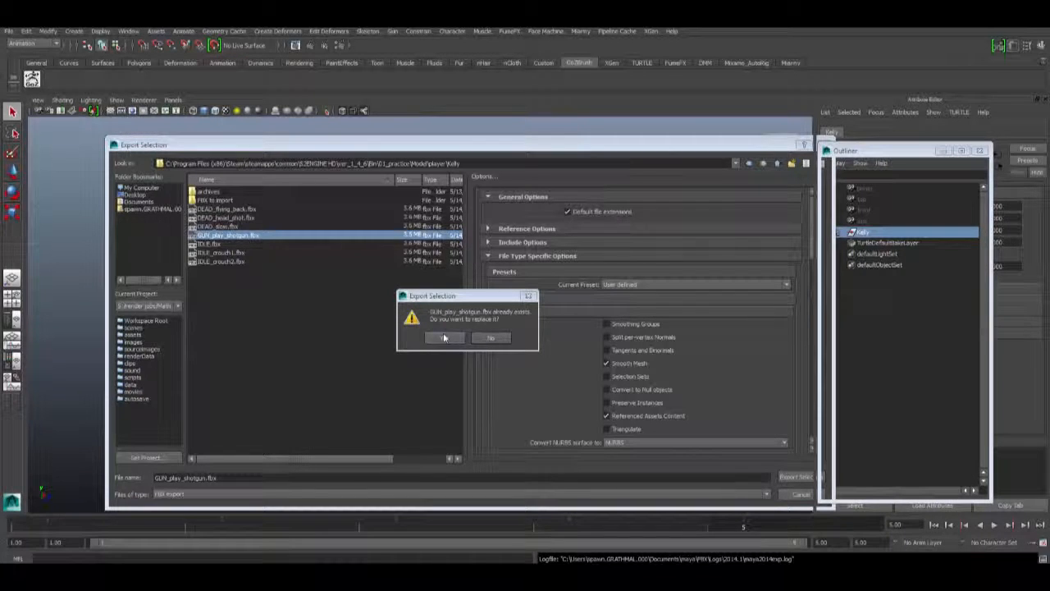
left_click(444, 337)
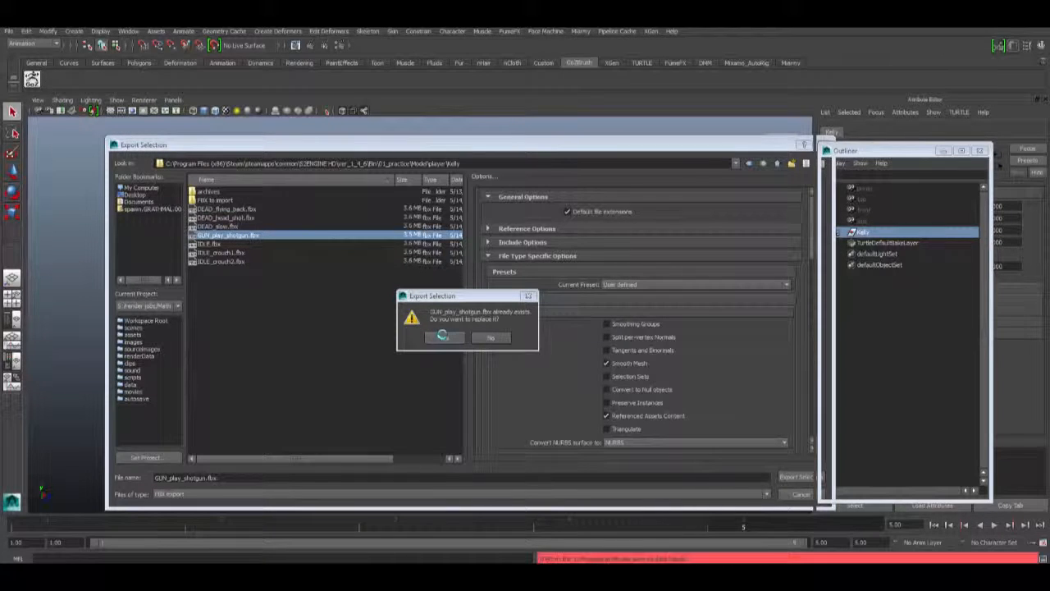
left_click(444, 337)
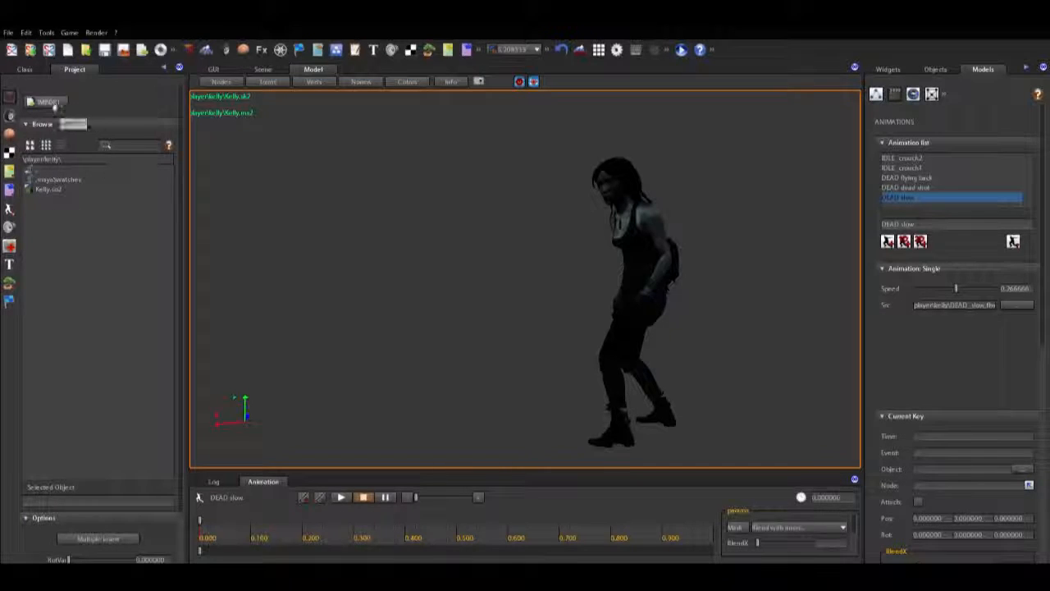
Step: Use the Project panel's IMPORT to choose GUN_play_shotgun.fbx from Kelly's folder
left_click(50, 103)
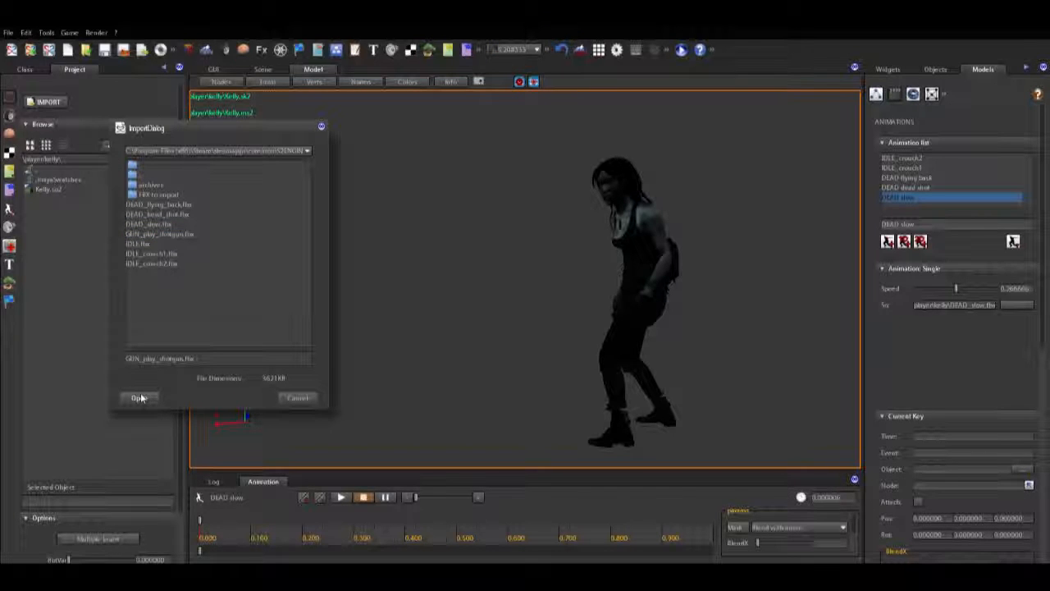
Step: Open GUN_play_shotgun.fbx to show its import options and Kelly's duplicated files
left_click(139, 398)
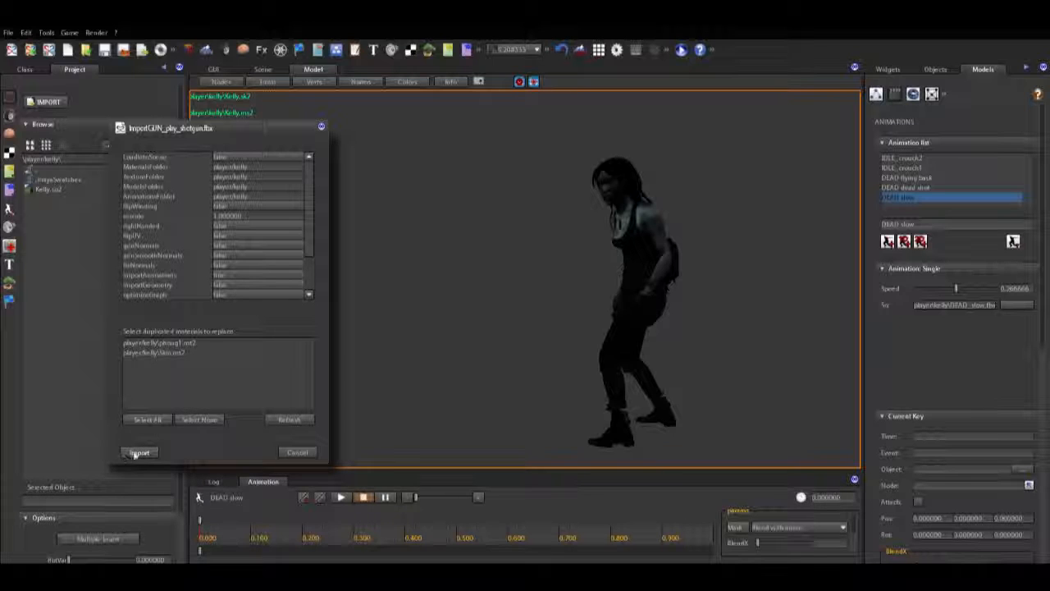
Step: Run the shotgun import and add a GUNPLAY shotgun entry to the Animation list
left_click(139, 452)
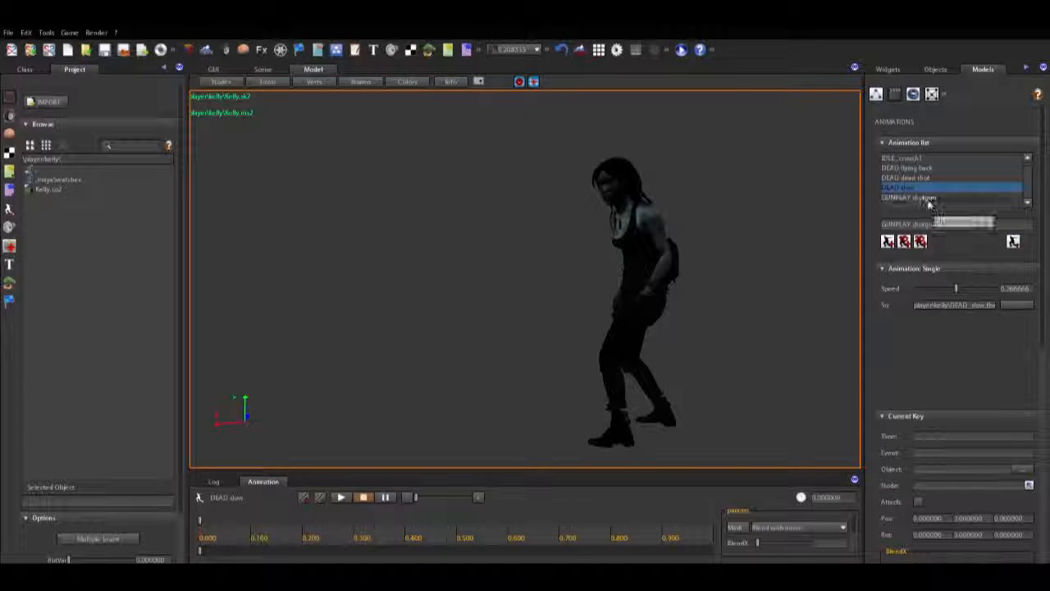
Step: Set the GUNPLAY shotgun clip's Src to GUN_play_shotgun.fbx_anim0.sa2
left_click(918, 198)
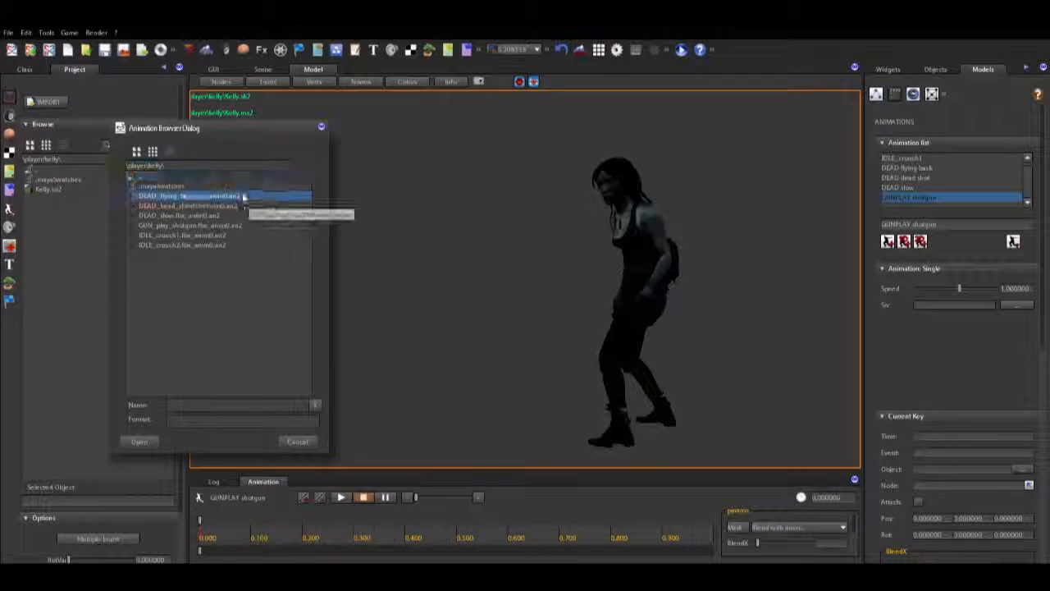
left_click(189, 225)
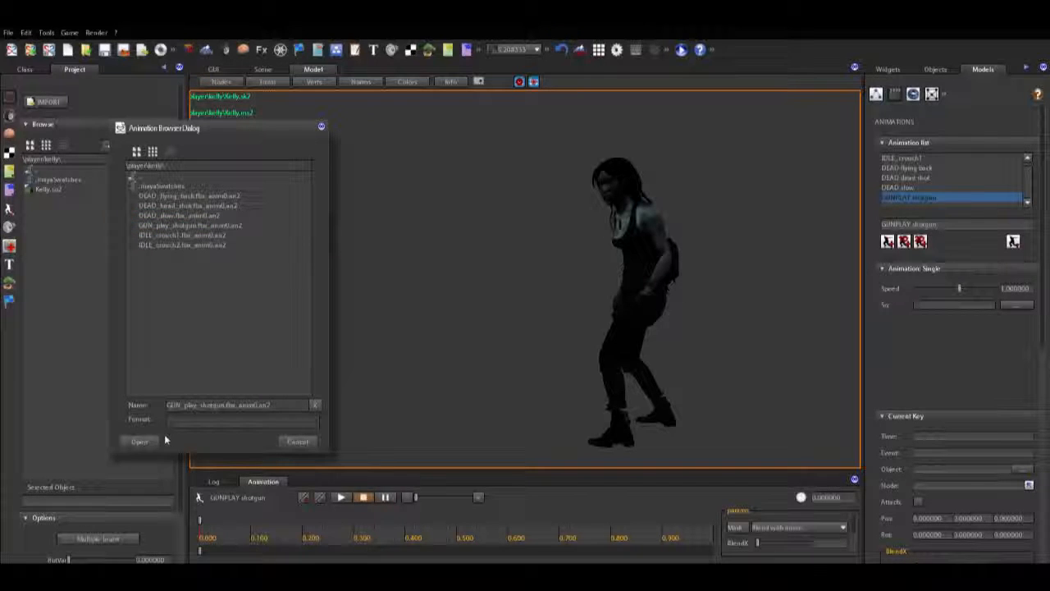
left_click(137, 441)
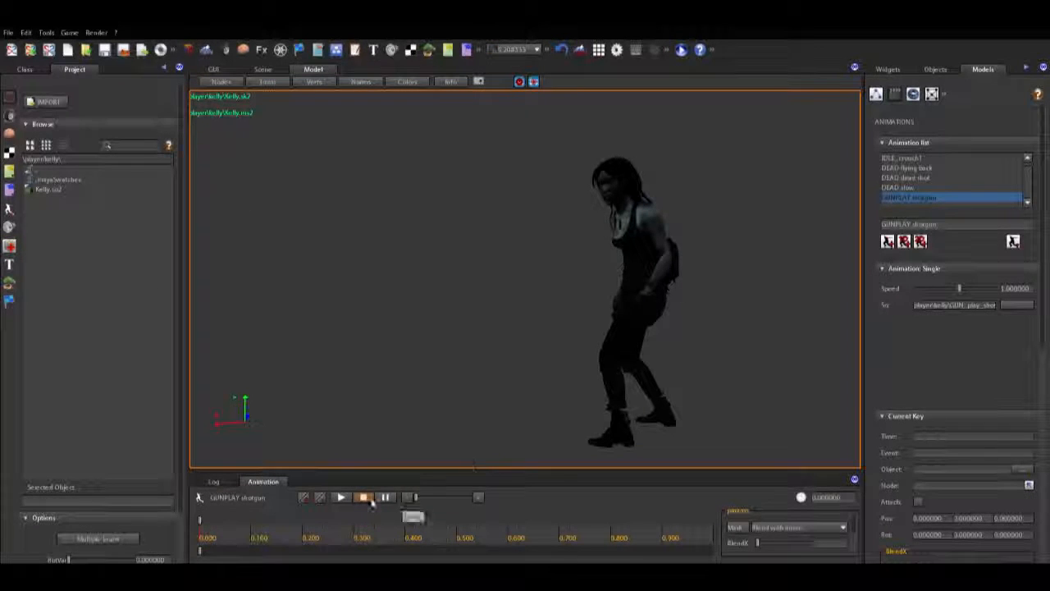
Step: Play GUNPLAY shotgun on Kelly and raise its Speed slider to about 1.97
left_click(341, 498)
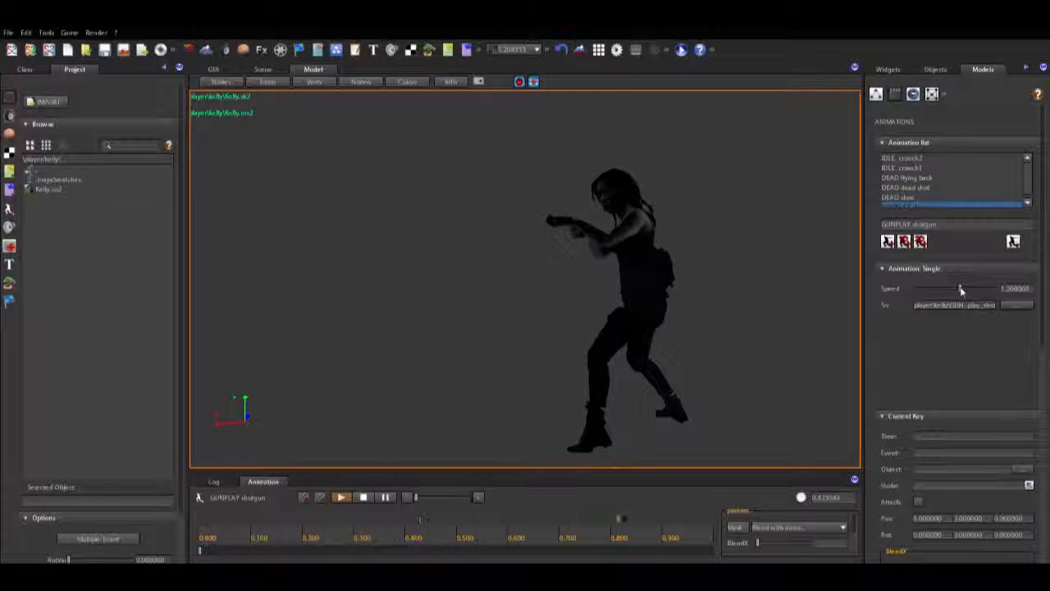
left_click_drag(960, 288, 971, 288)
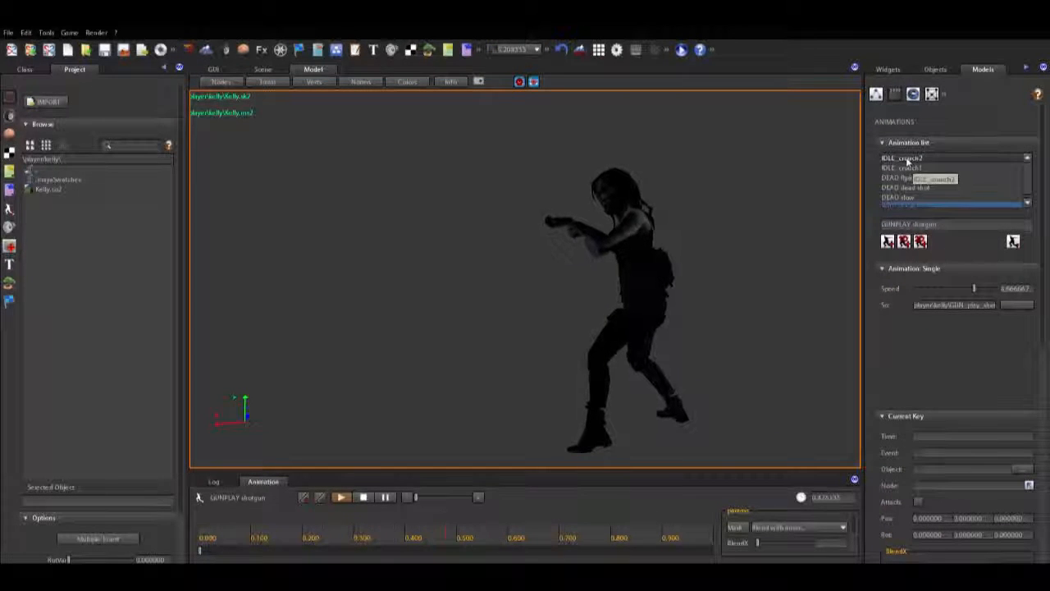
Step: Preview IDLE_crouch1, DEAD flying back, DEAD dead shot and DEAD slow, then reselect GUNPLAY shotgun
left_click(902, 157)
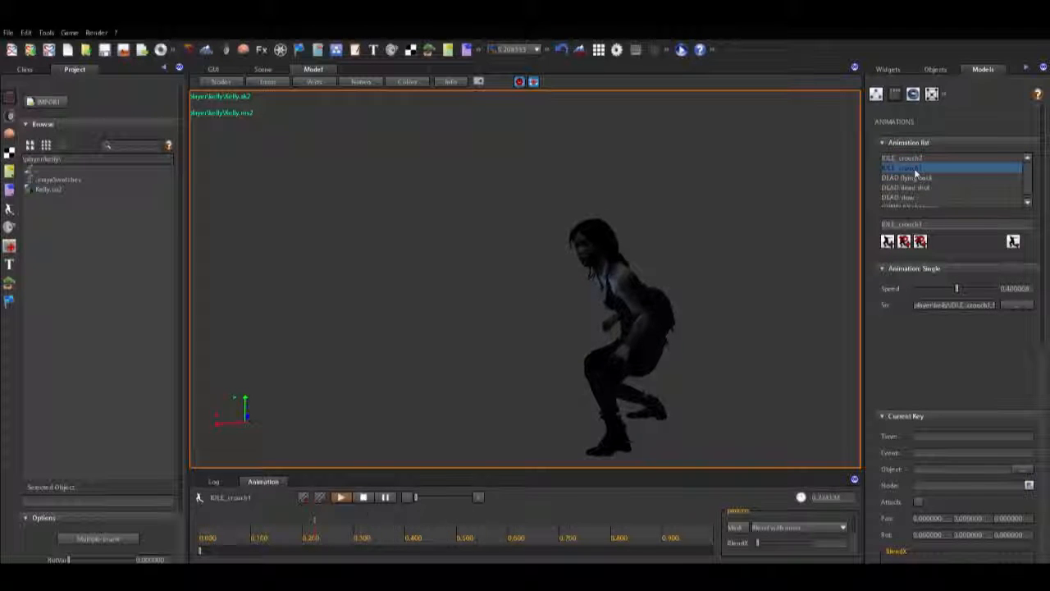
left_click(911, 177)
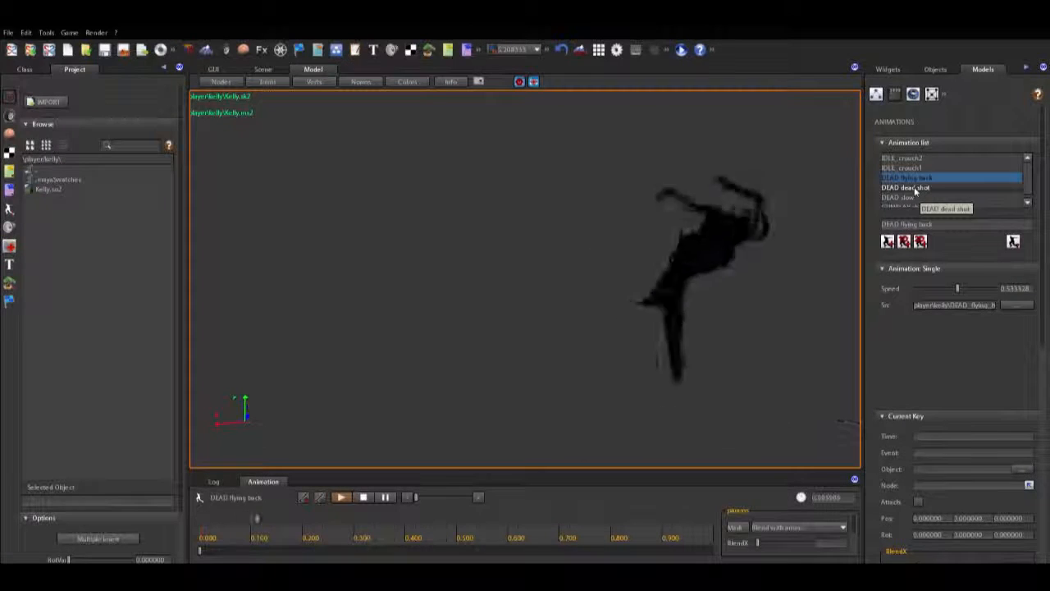
left_click(915, 187)
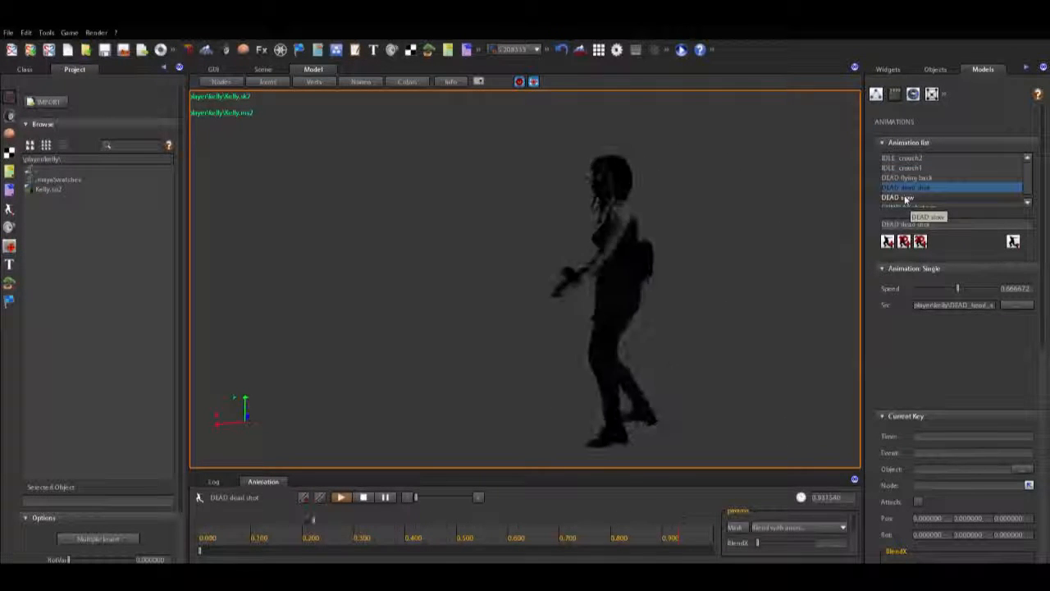
left_click(935, 197)
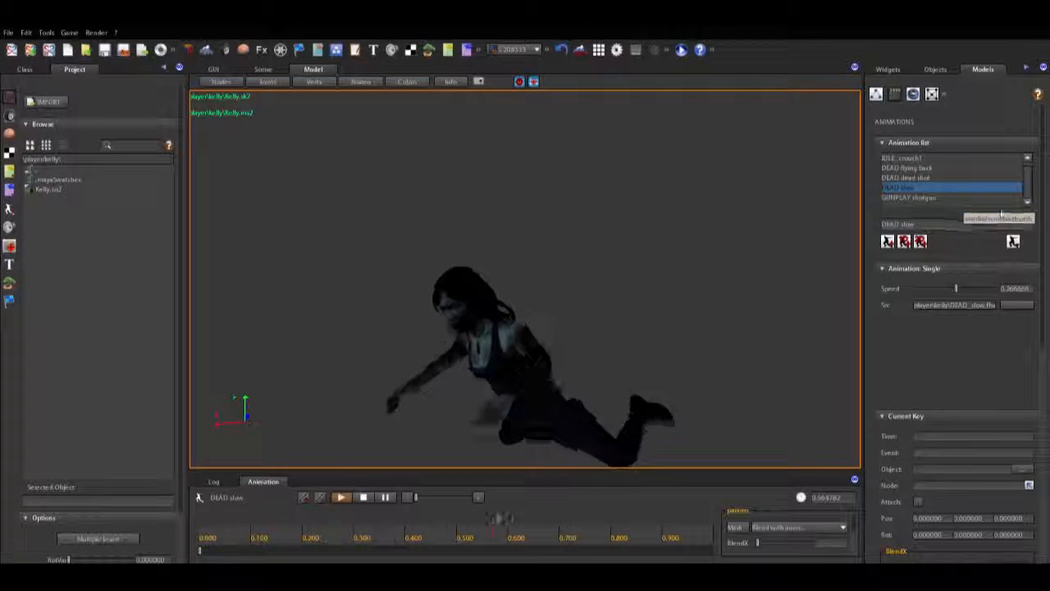
left_click(931, 196)
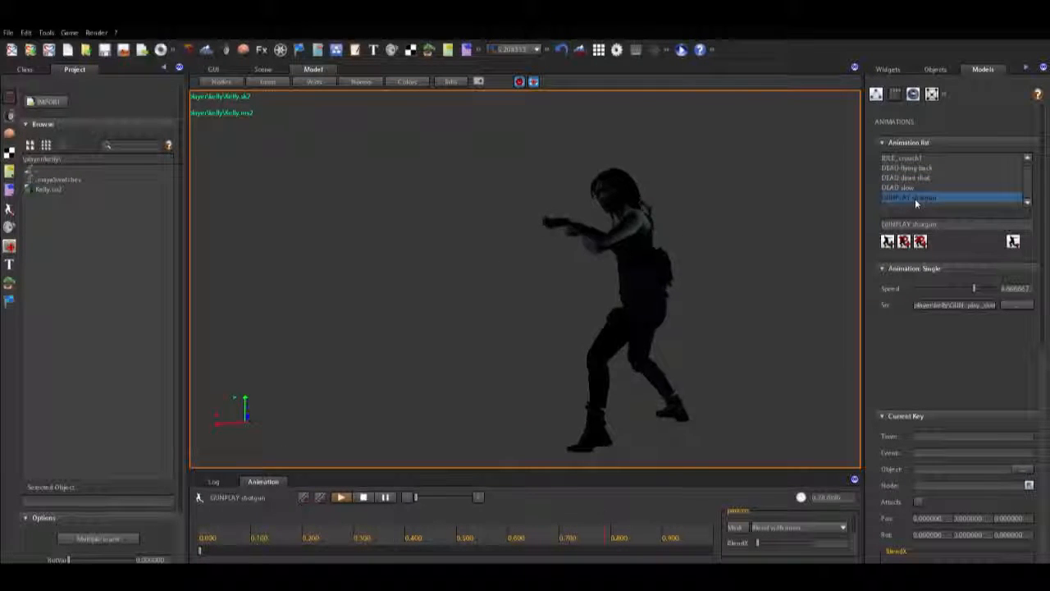
left_click(362, 497)
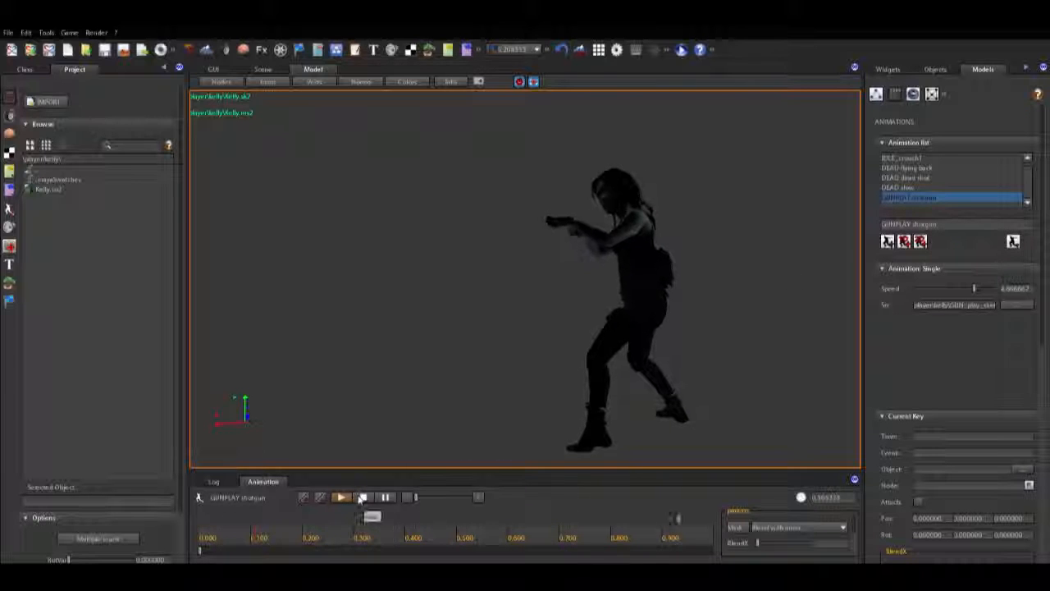